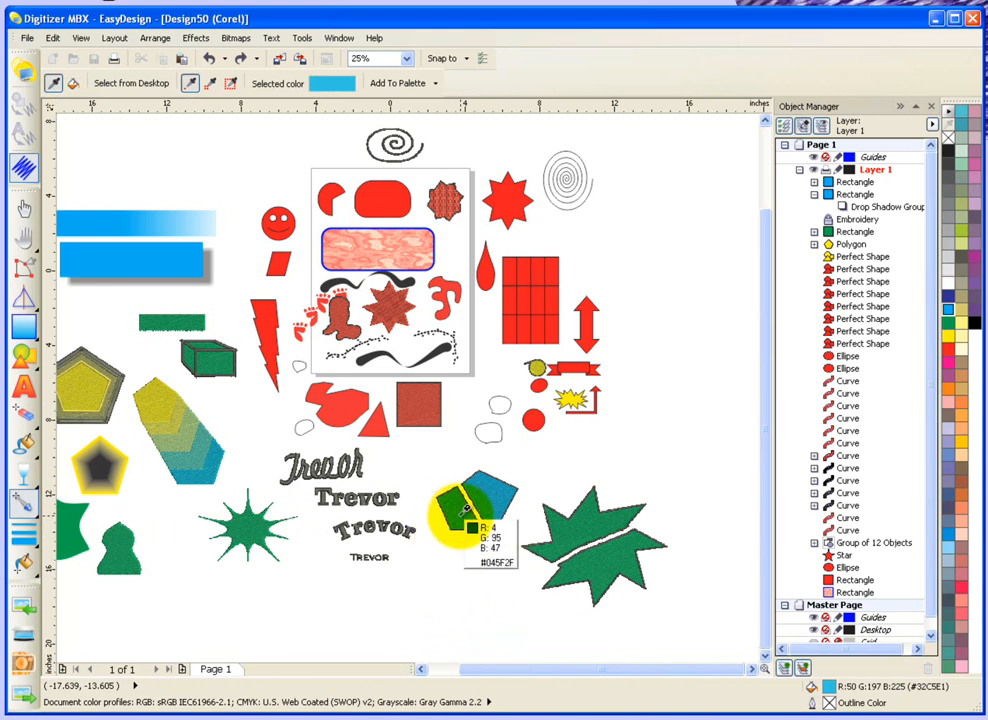
Step: Zoom to the lower shapes and pick the Rectangle tool to draw beneath the pentagon
left_click(360, 58)
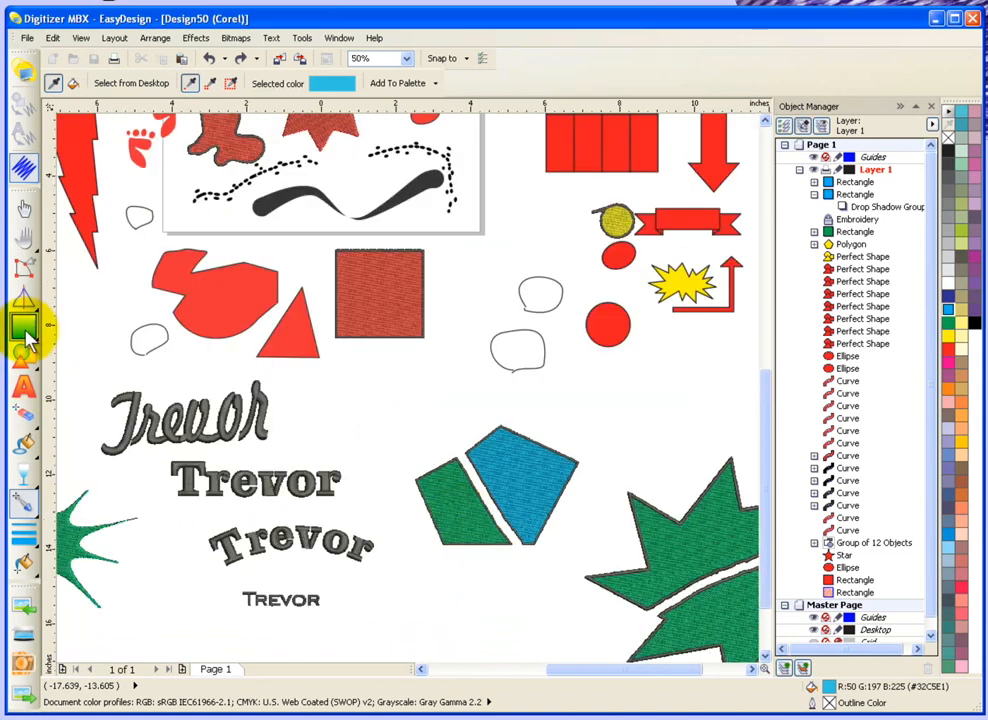
left_click(22, 324)
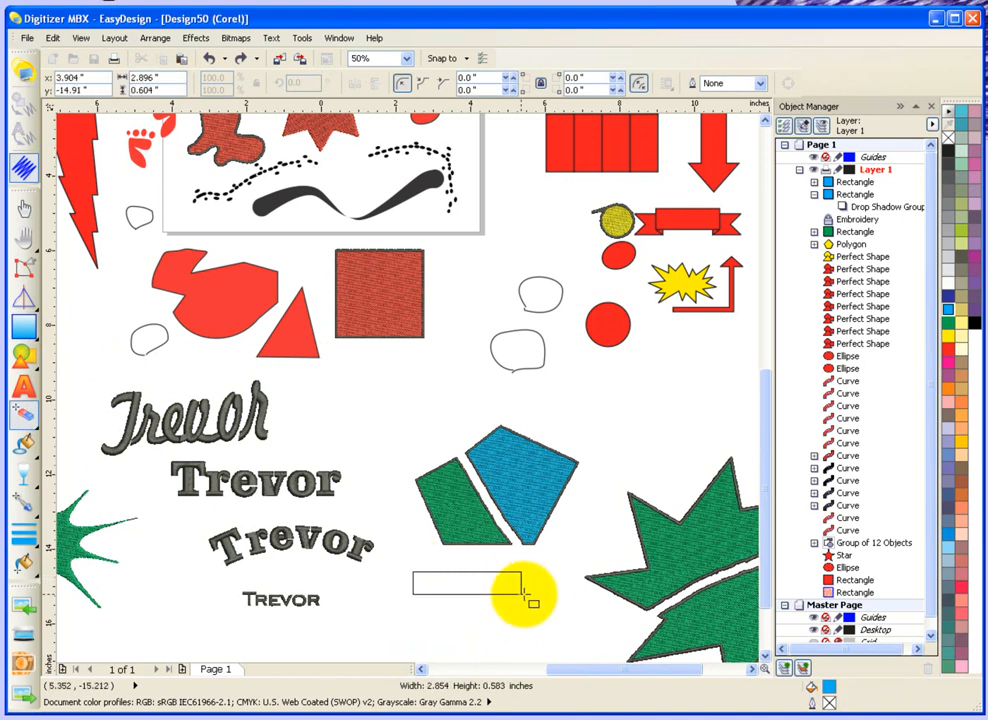
left_click(470, 590)
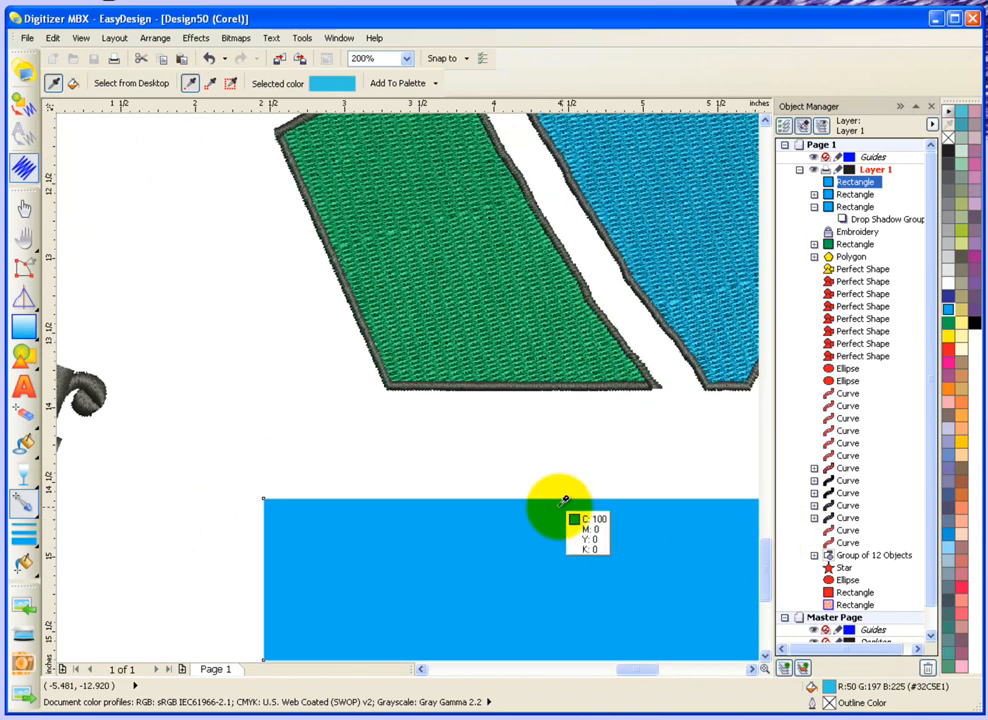
mouse_move(510, 460)
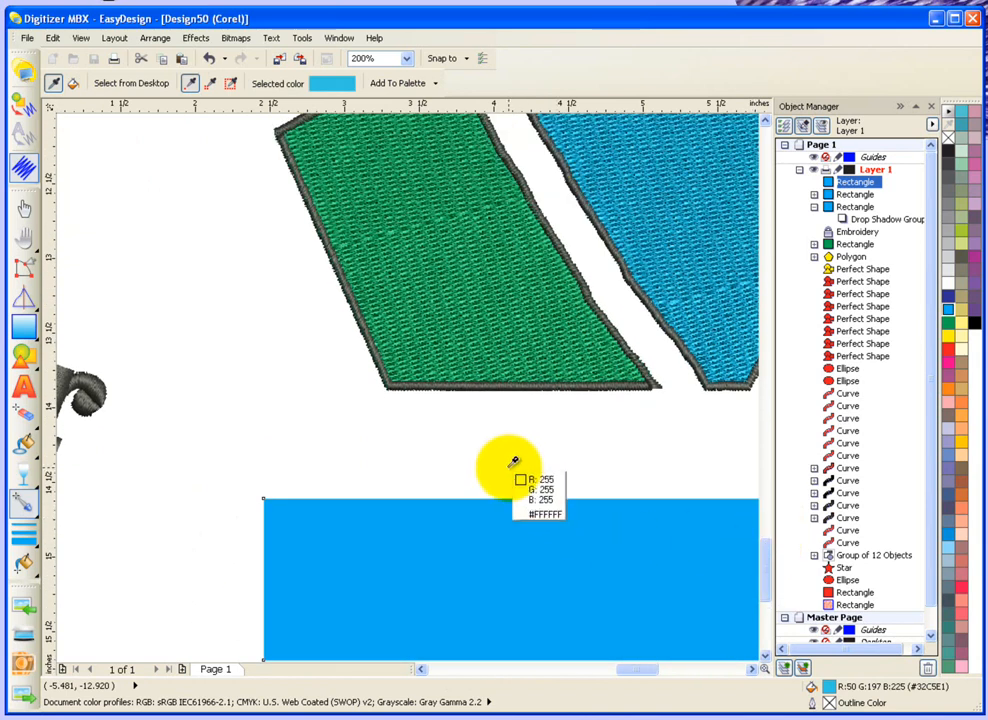
mouse_move(476, 428)
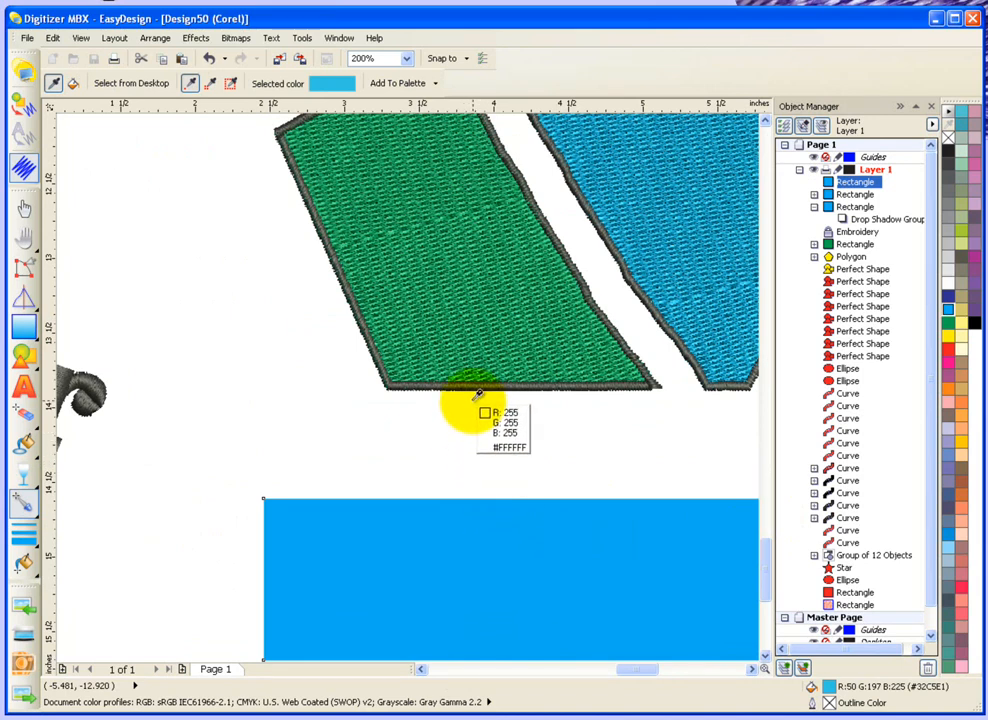
mouse_move(480, 344)
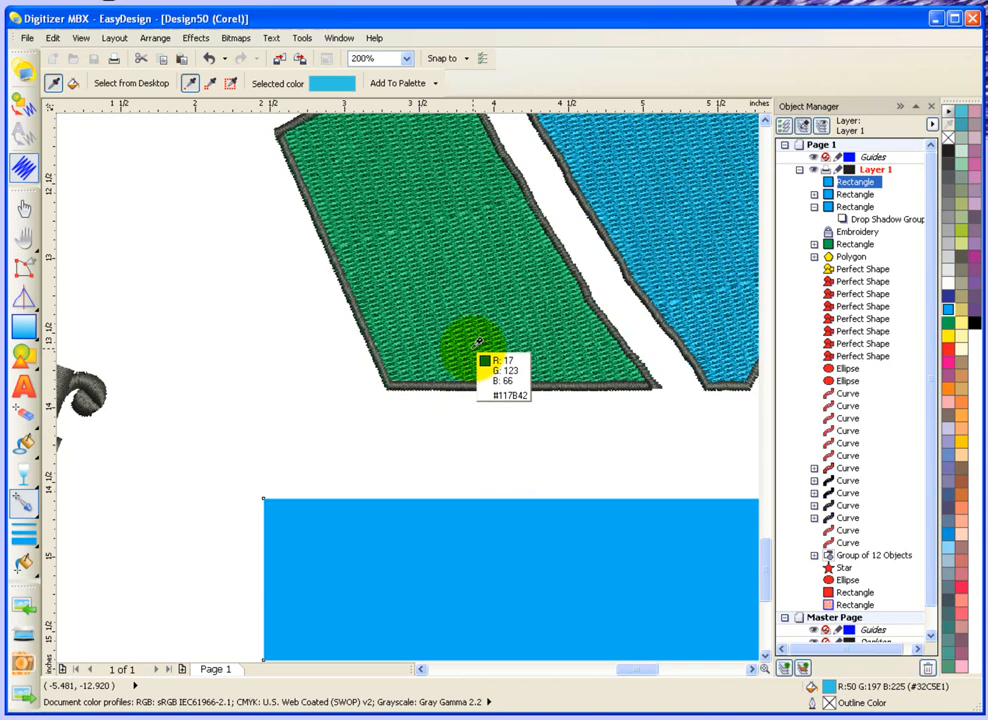
mouse_move(476, 332)
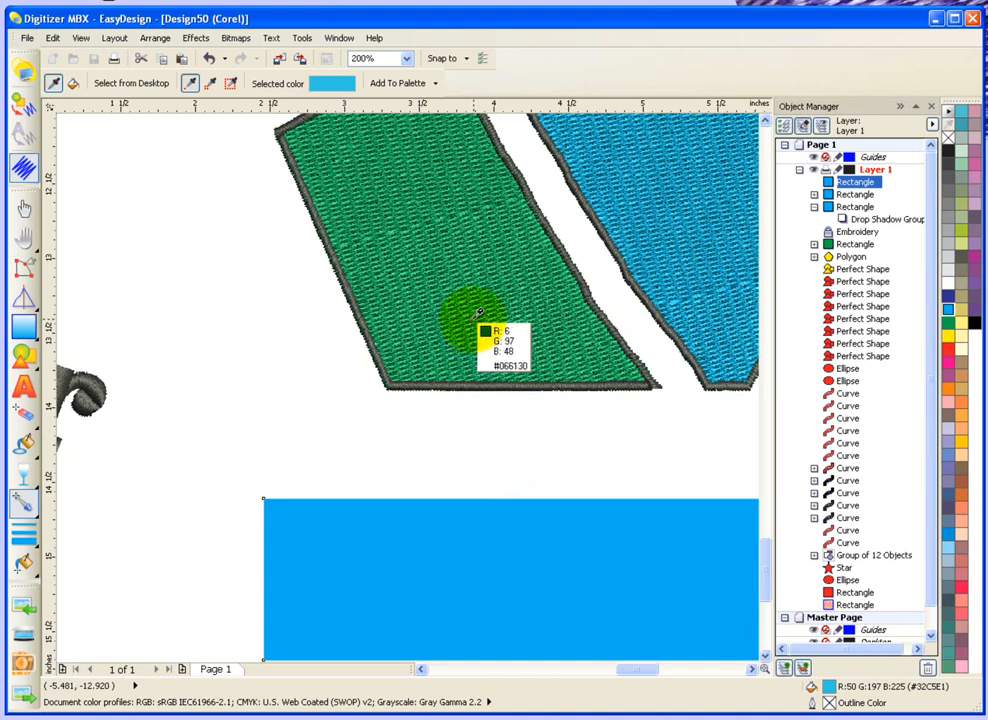
mouse_move(480, 316)
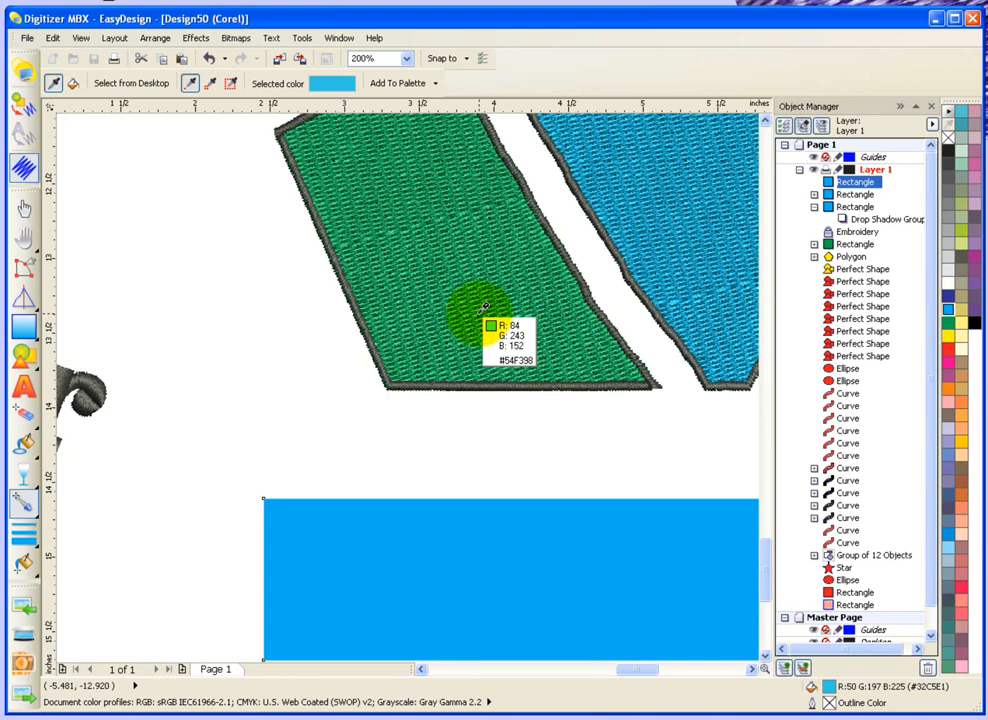
Step: Fill the rectangle with the sampled light green R84 G243 B152 from the embroidery
left_click(484, 308)
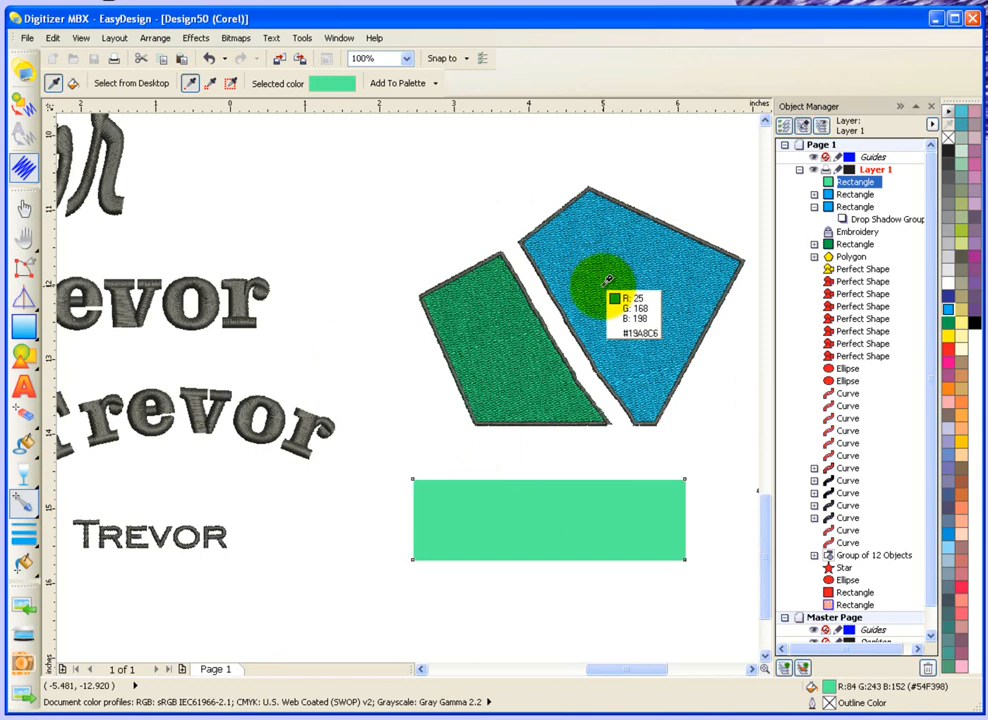
left_click(600, 288)
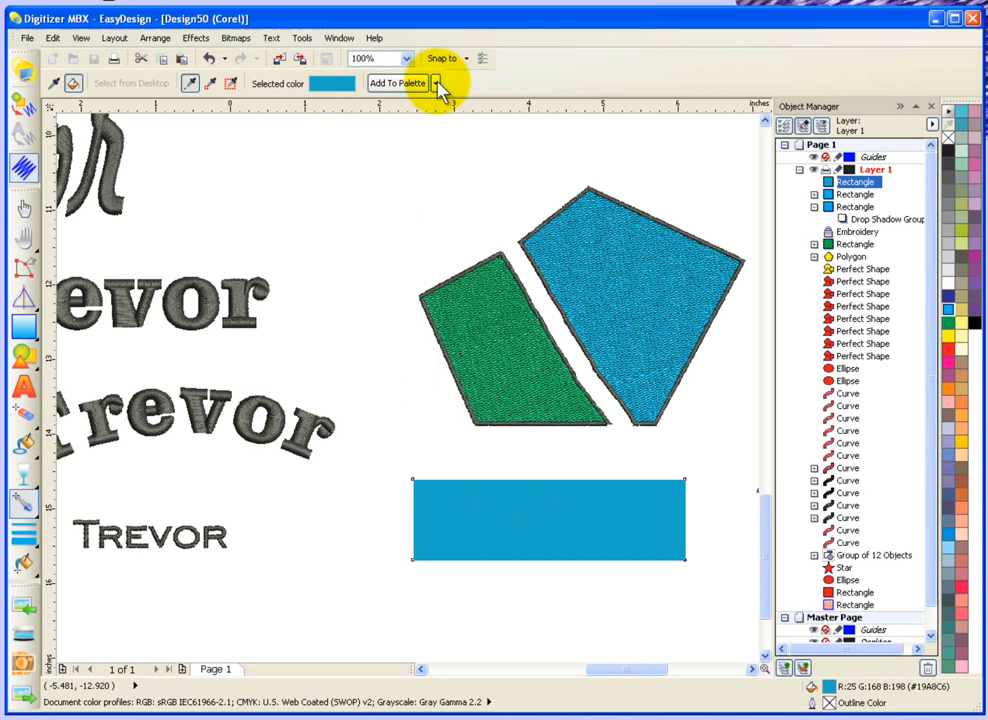
mouse_move(488, 88)
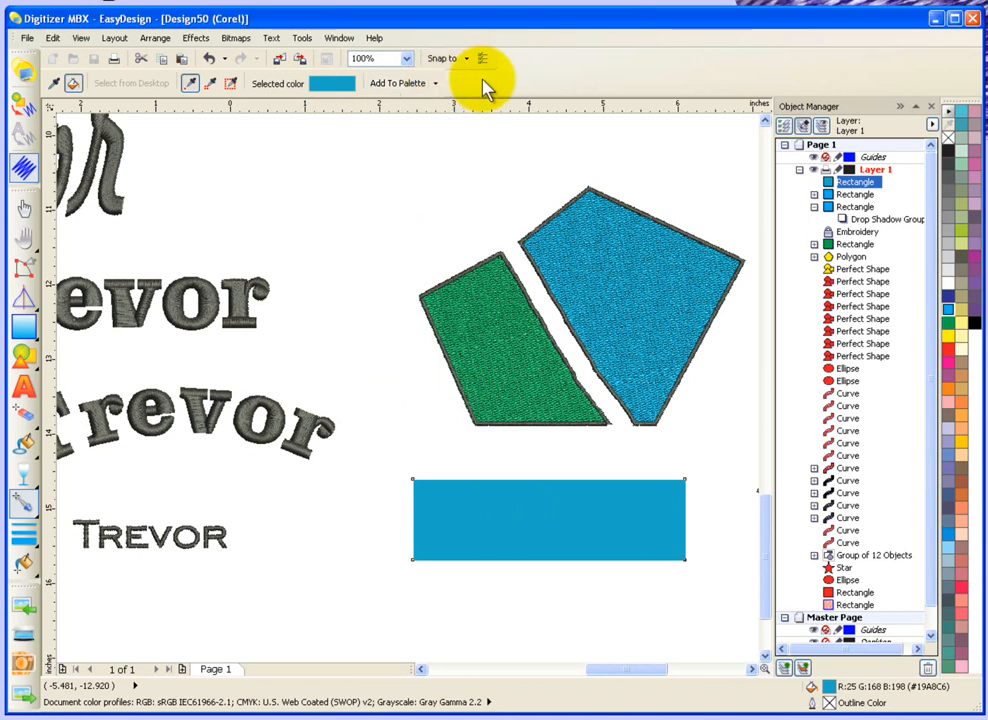
mouse_move(404, 216)
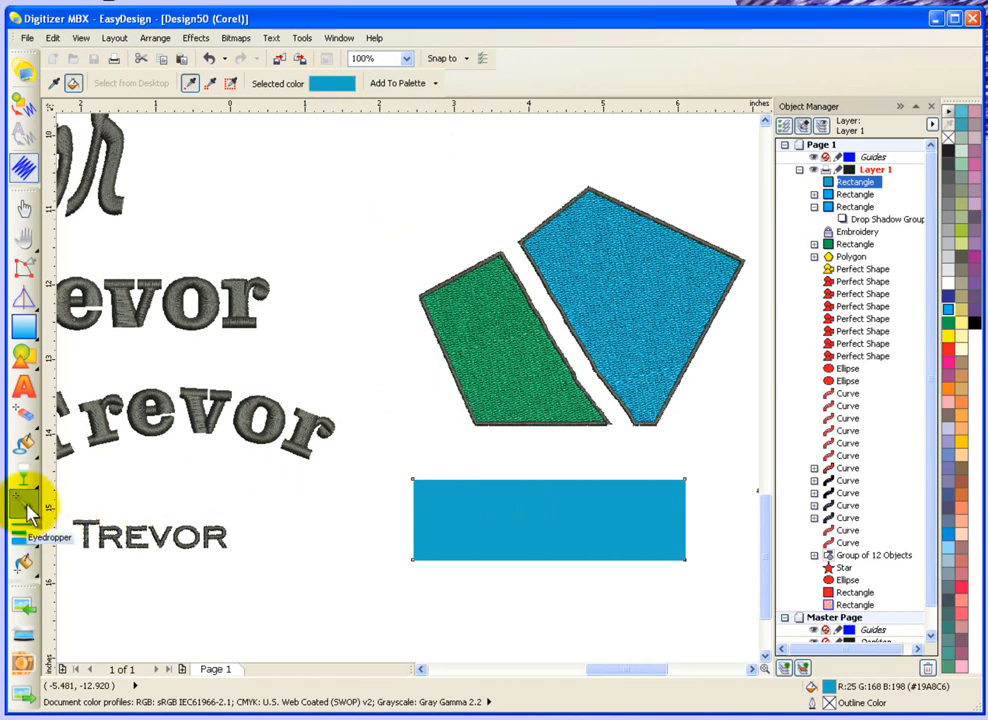
mouse_move(356, 424)
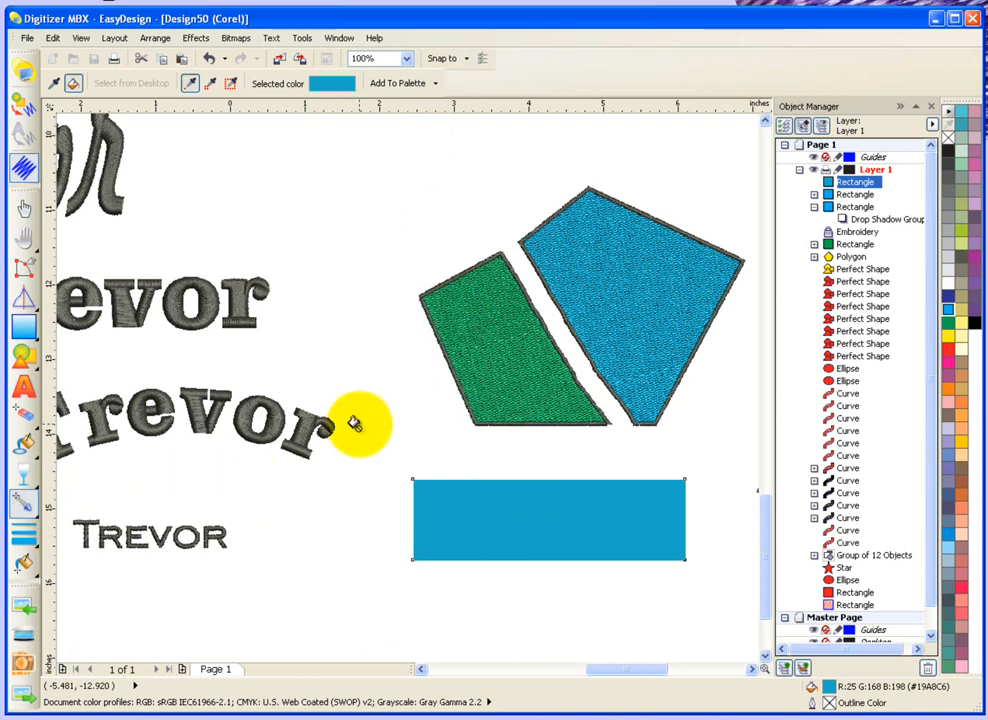